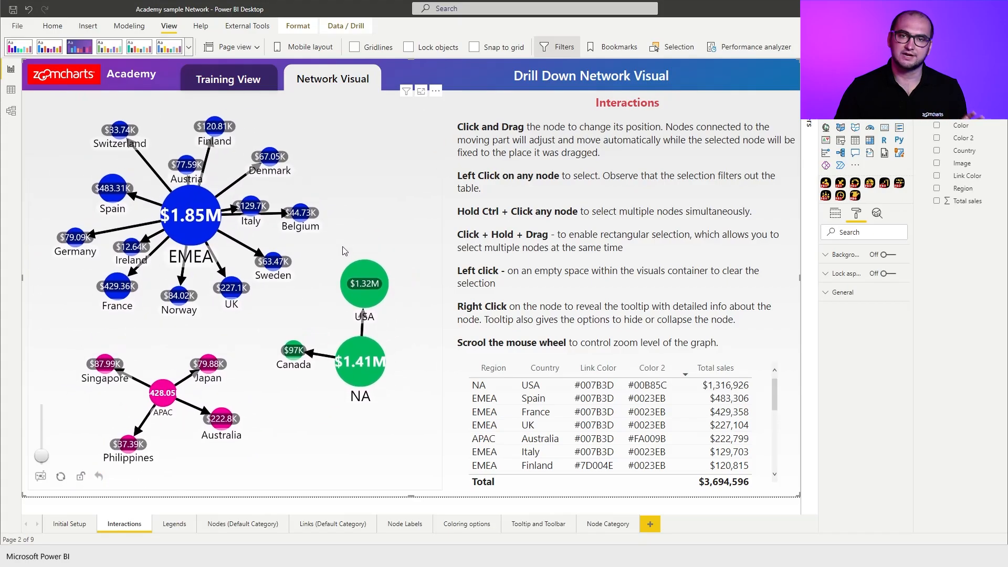
Step: Select the network visual to show its Region, Country and Total sales field wells
{"action": "left_click", "coordinate": [856, 214]}
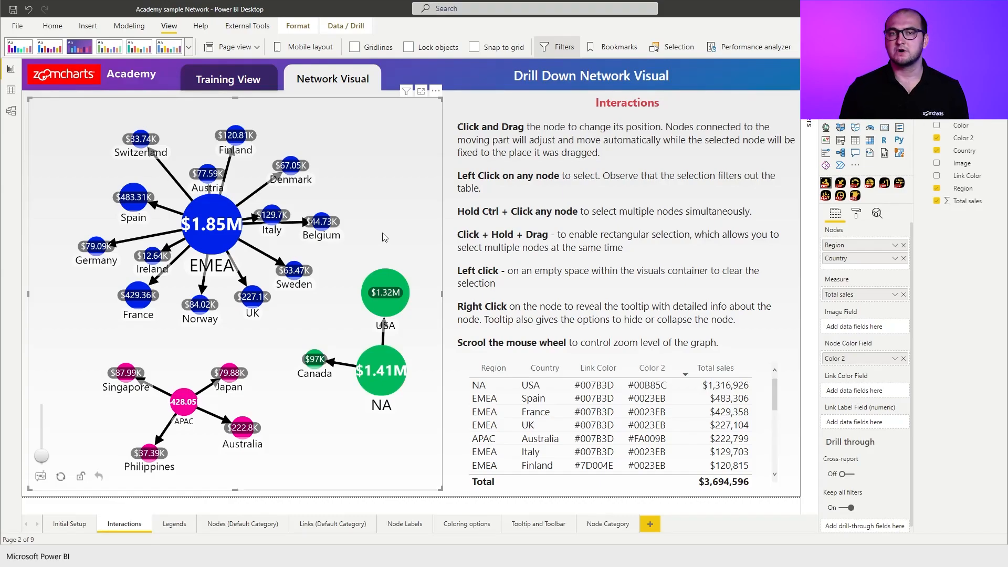
{"action": "mouse_move", "coordinate": [353, 261]}
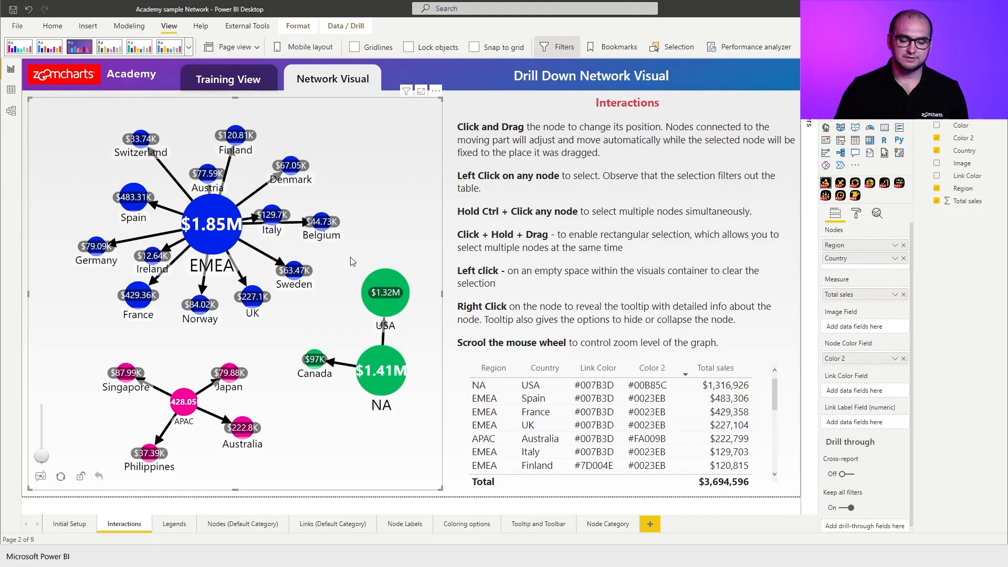
Step: Multi-select the Belgium and Denmark nodes to filter the table to $111,777
{"action": "left_click", "coordinate": [321, 221]}
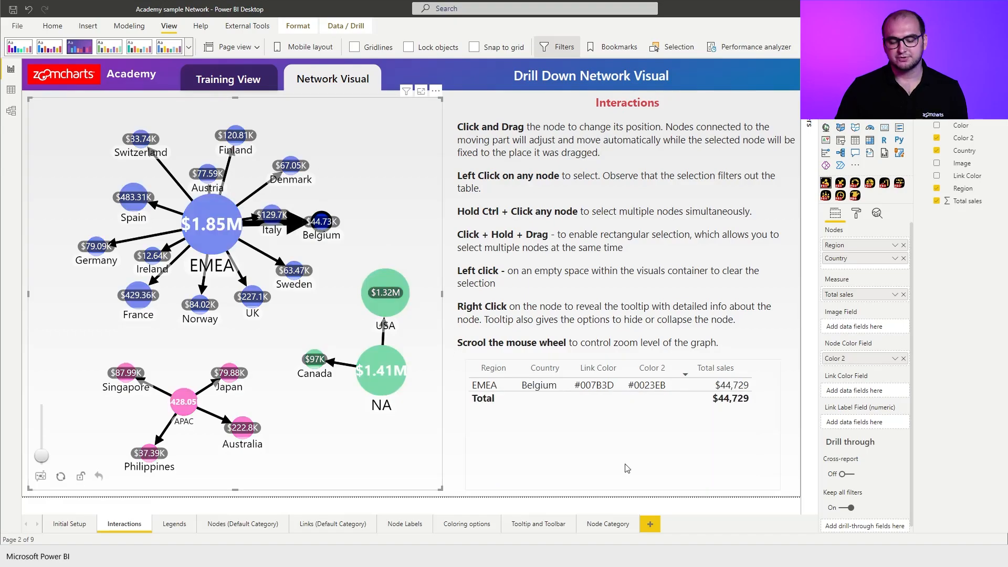
{"action": "mouse_move", "coordinate": [616, 445]}
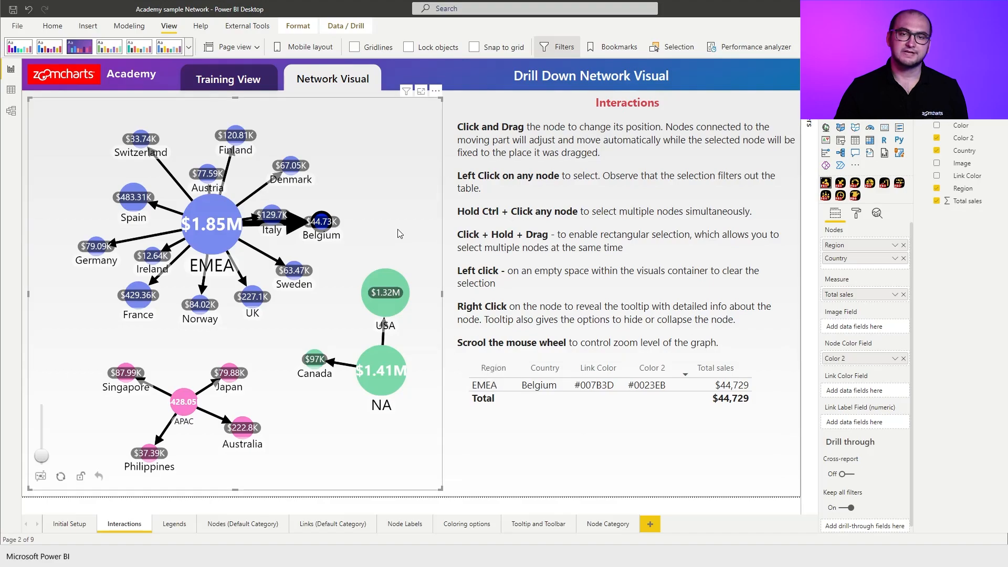
{"action": "mouse_move", "coordinate": [416, 196]}
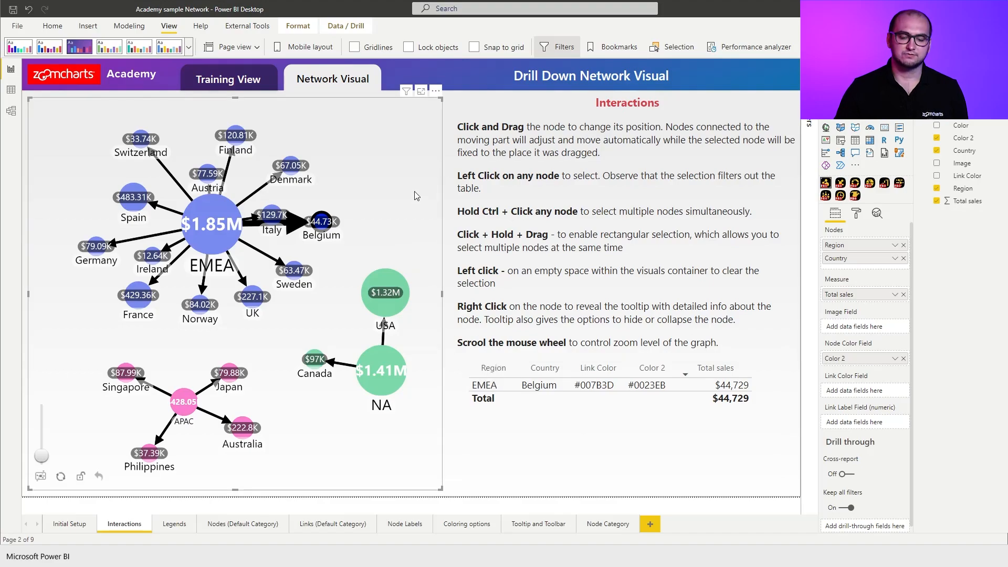
{"action": "left_click", "coordinate": [412, 155]}
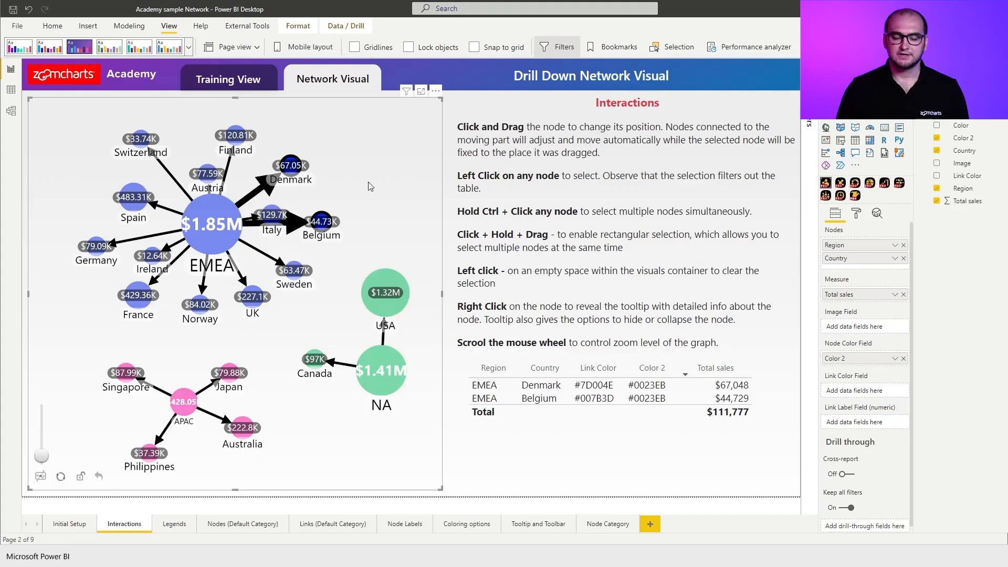
Step: Click empty space in the network visual to restore all countries, totalling $3,694,596
{"action": "left_click", "coordinate": [369, 186]}
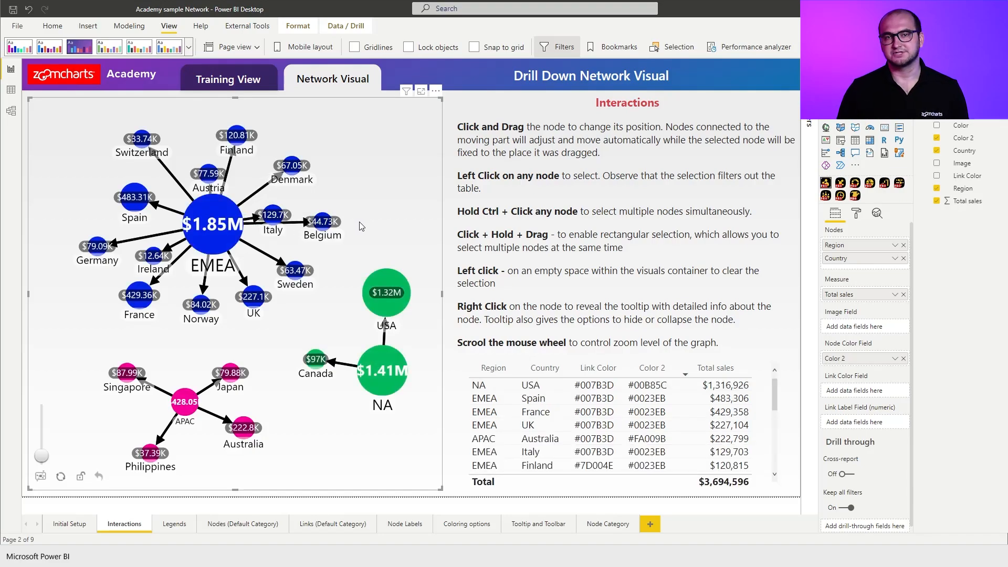
Step: View the Belgium node's $44.73K tooltip, then dismiss it and clear the selection
{"action": "right_click", "coordinate": [323, 221]}
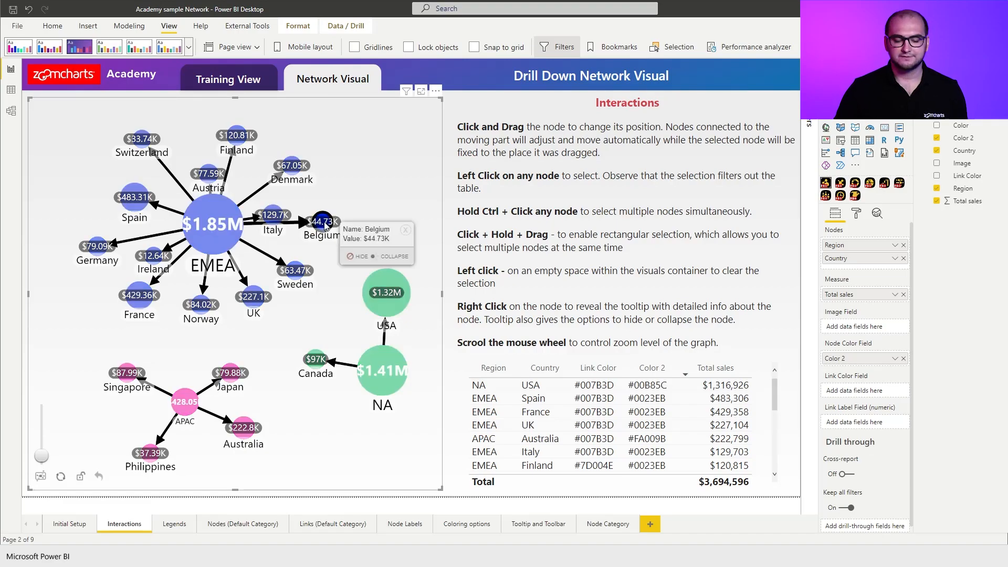
{"action": "left_click", "coordinate": [322, 222]}
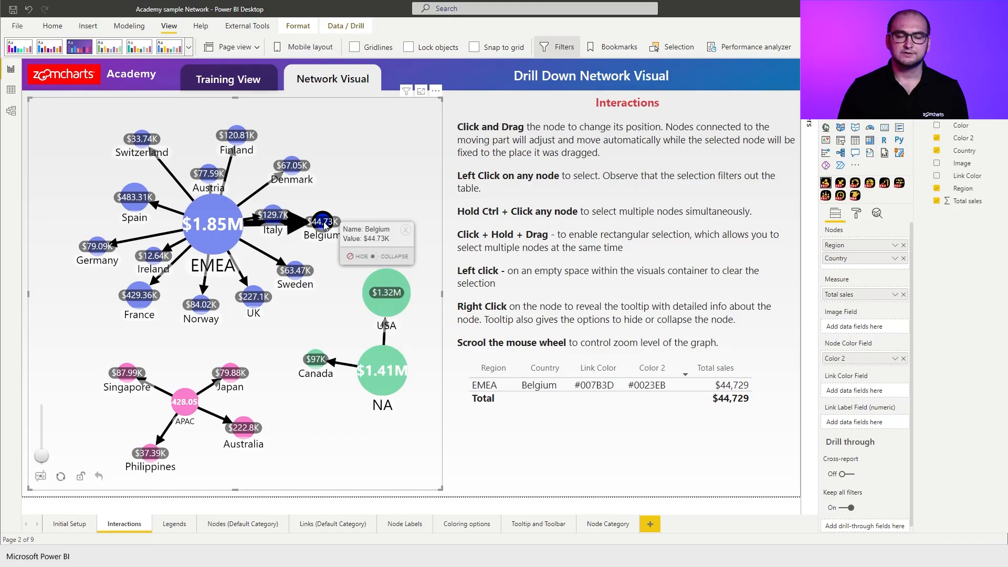
{"action": "left_click", "coordinate": [368, 171]}
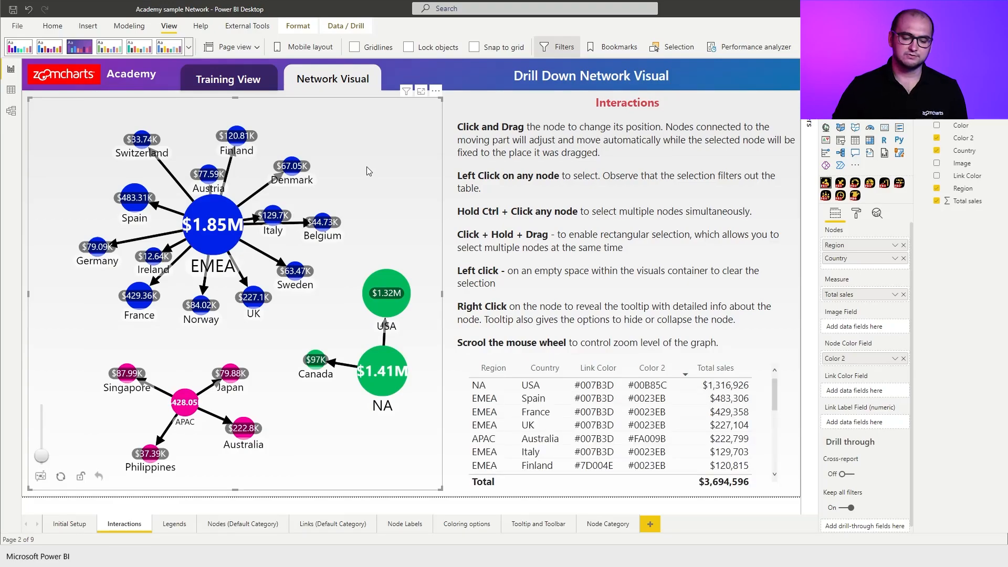
{"action": "mouse_move", "coordinate": [364, 223]}
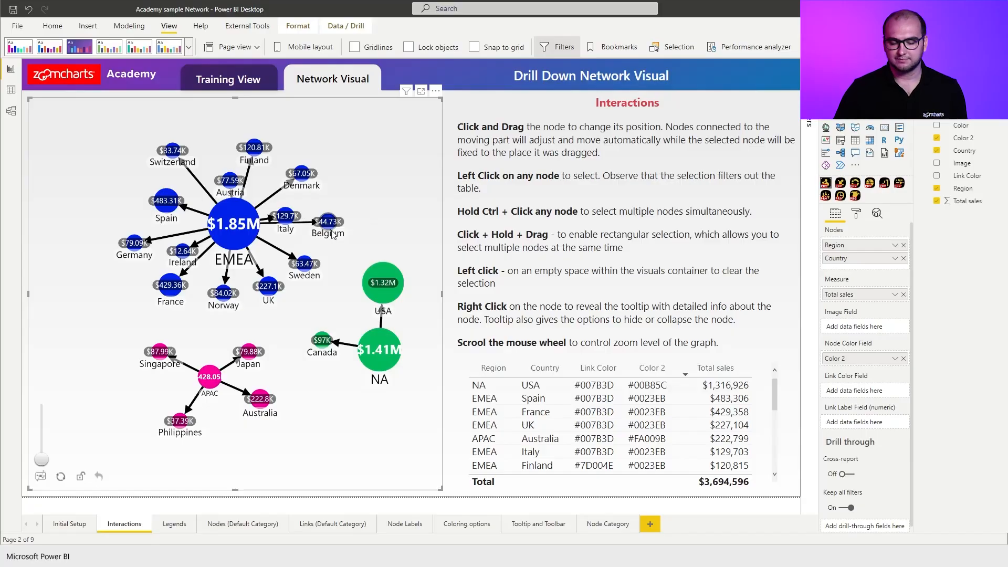
Step: Zoom in on the EMEA hub and its surrounding country nodes
{"action": "scroll", "scroll_direction": "up", "scroll_amount": 3}
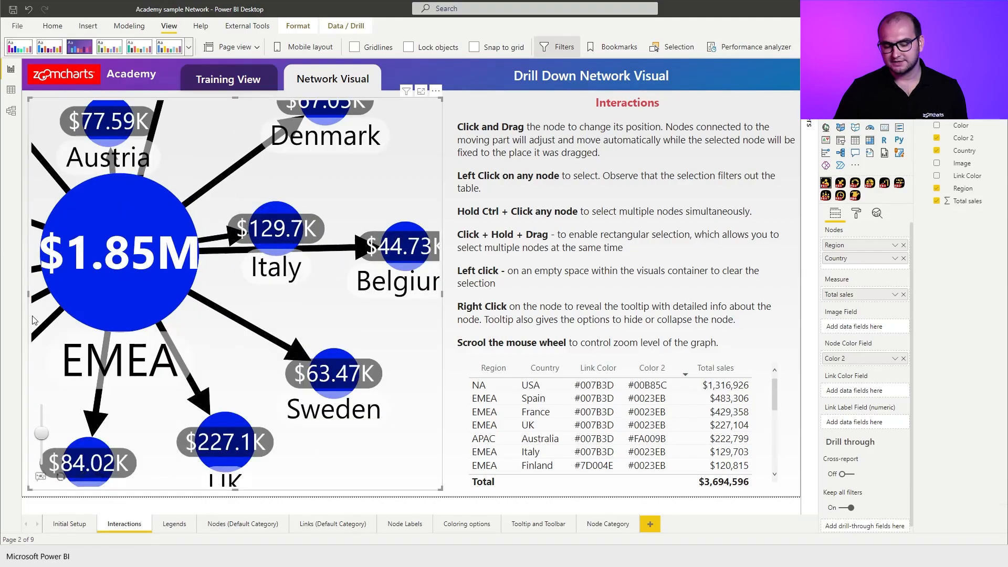